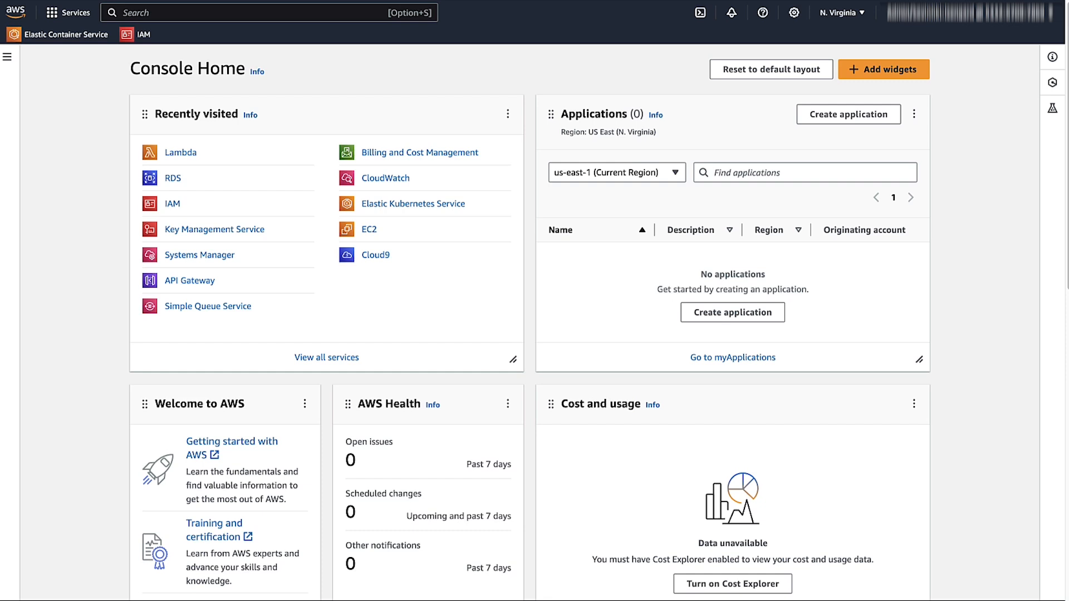
Search 'la' in the console and go to the Lambda service.
text(lambda)
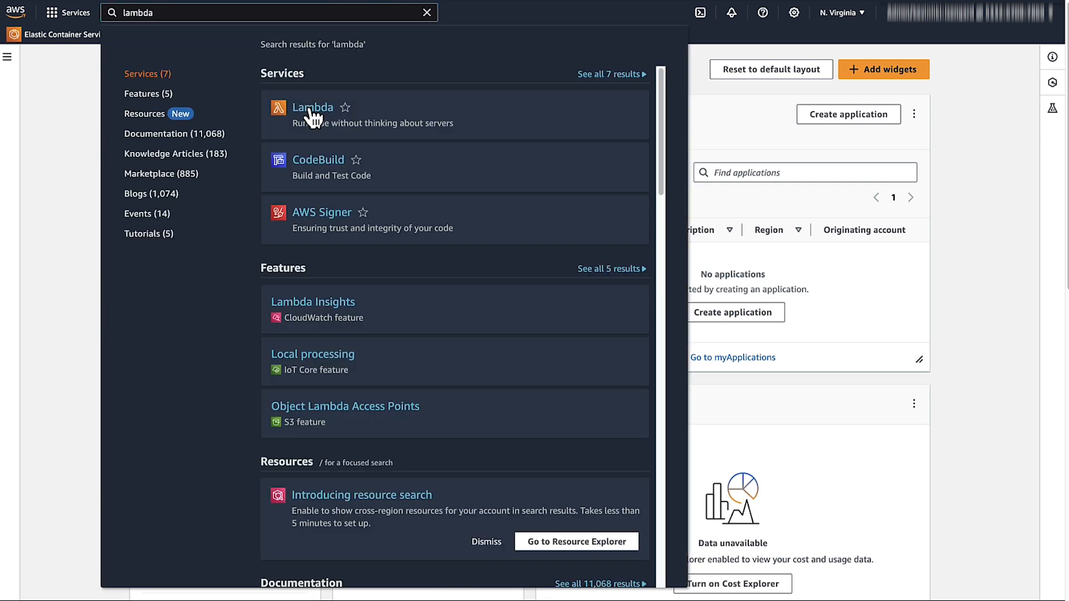
click(312, 108)
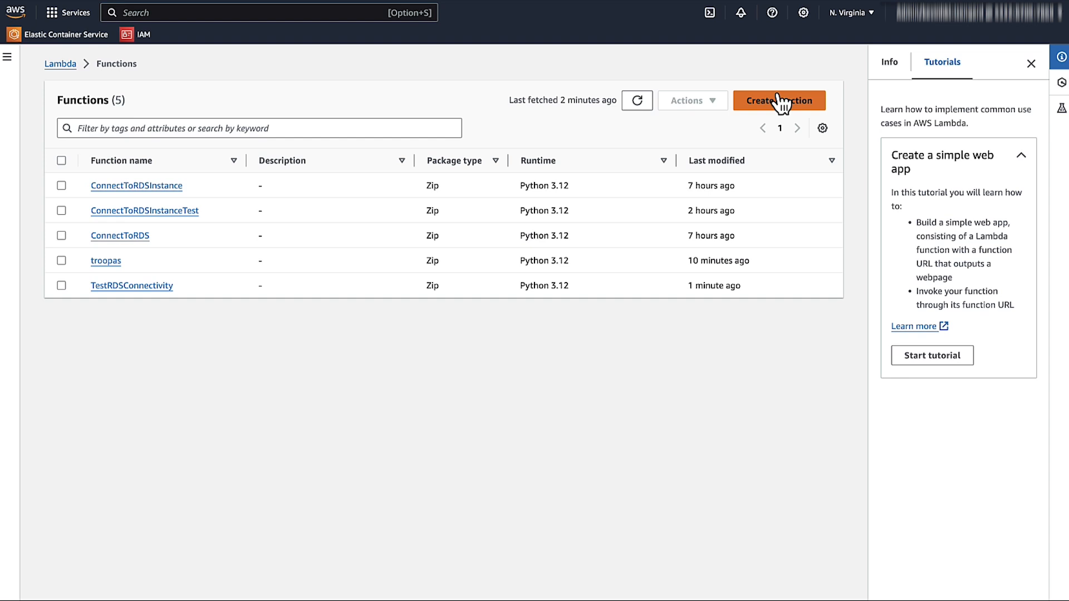
Create the function TestRDSConnectivity1 with the Python 3.12 runtime.
click(779, 100)
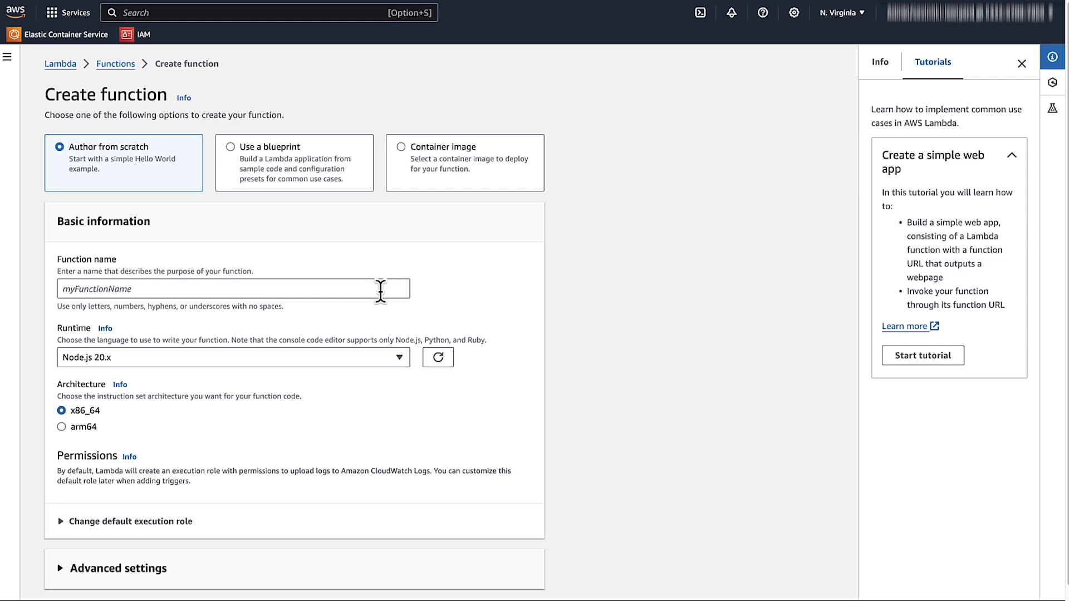
text(TestRDSConnectivity1)
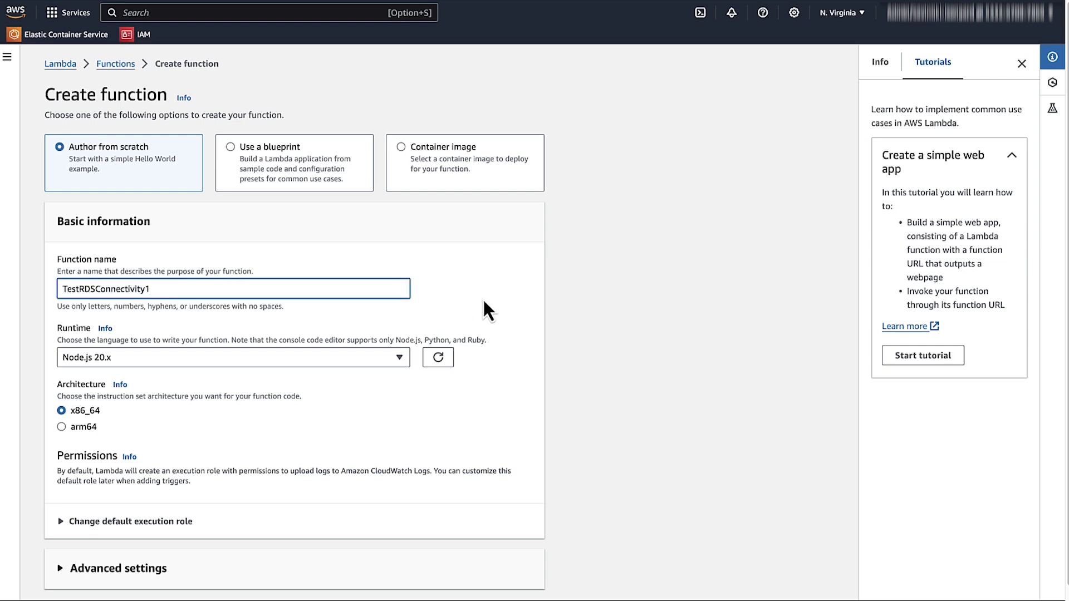
click(234, 357)
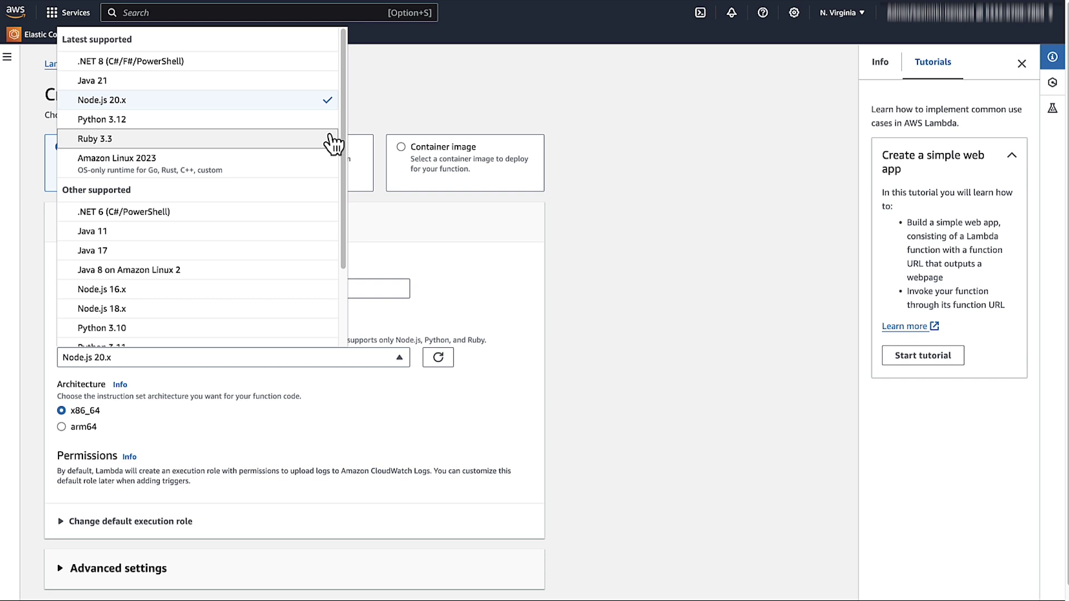
click(99, 119)
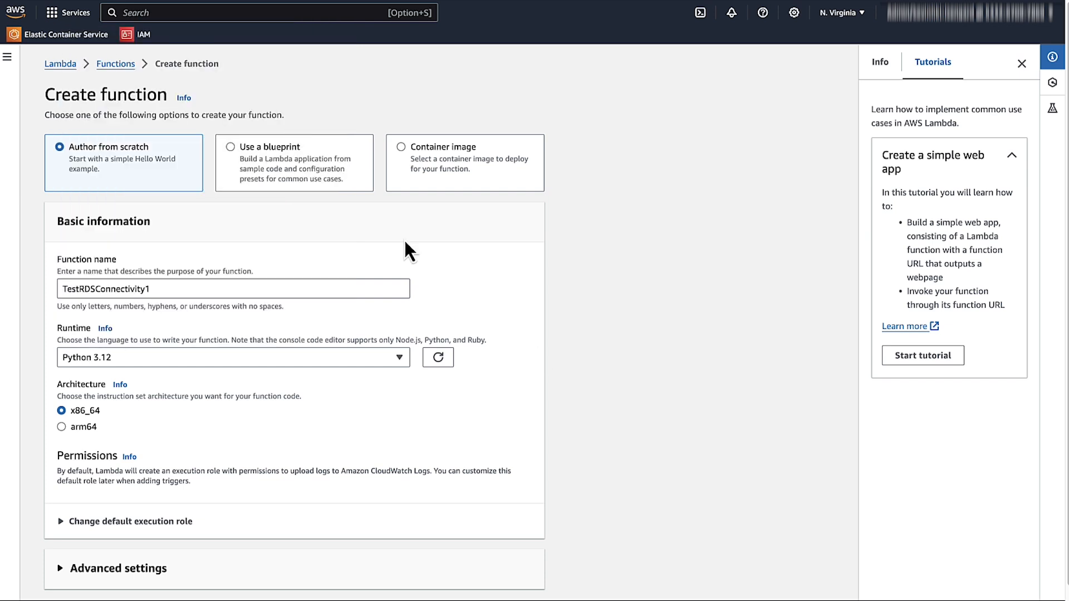
scroll(down, 3)
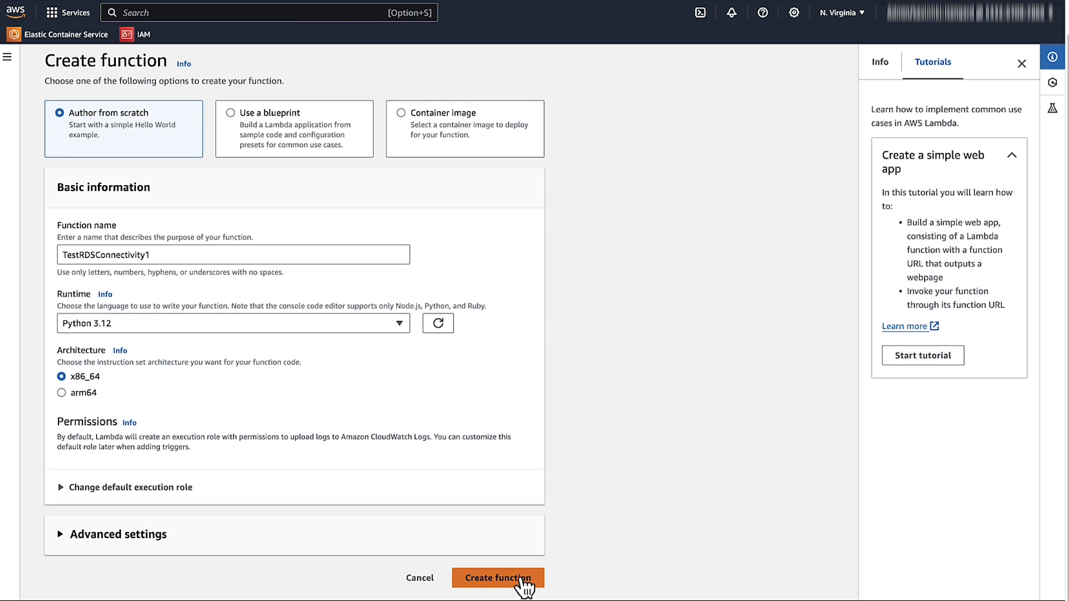
click(499, 578)
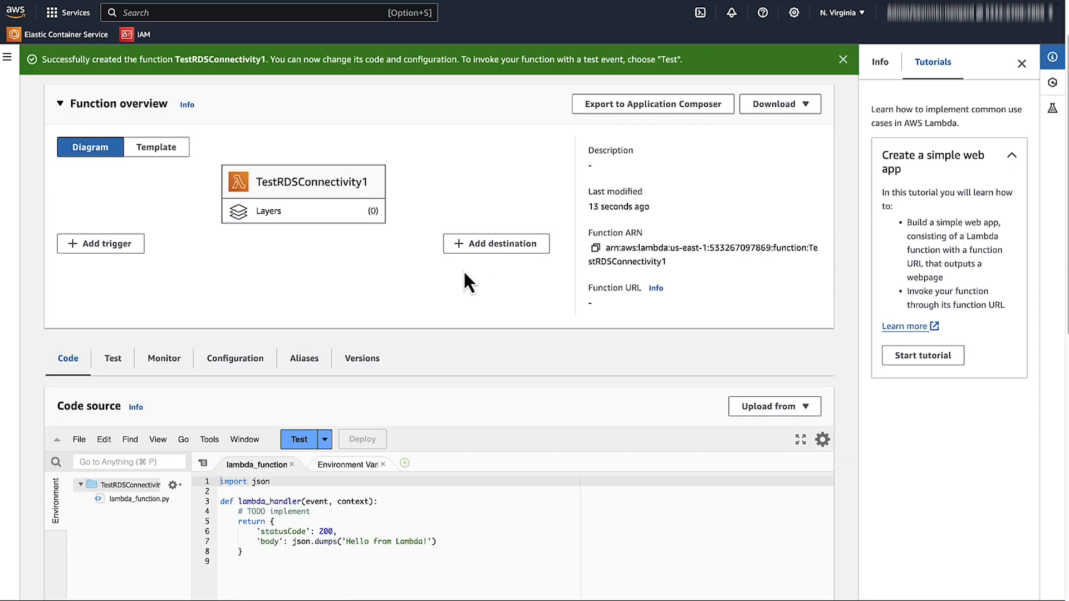
Upload the ConnectToRDSInstanceTest zip (pymysql plus connection script) as the function code and save it.
scroll(down, 3)
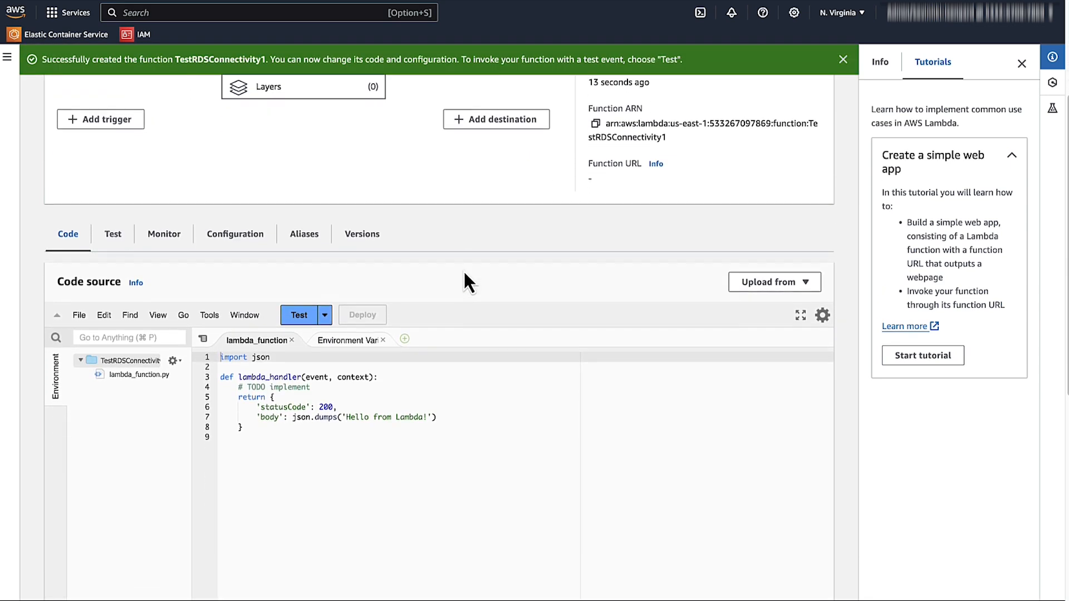
scroll(down, 3)
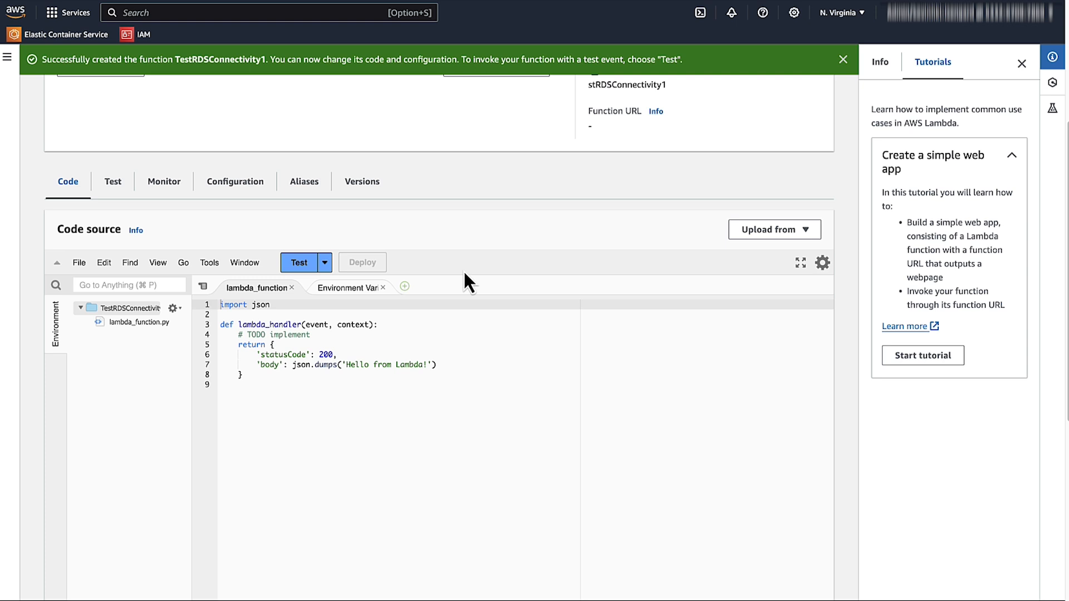
click(775, 229)
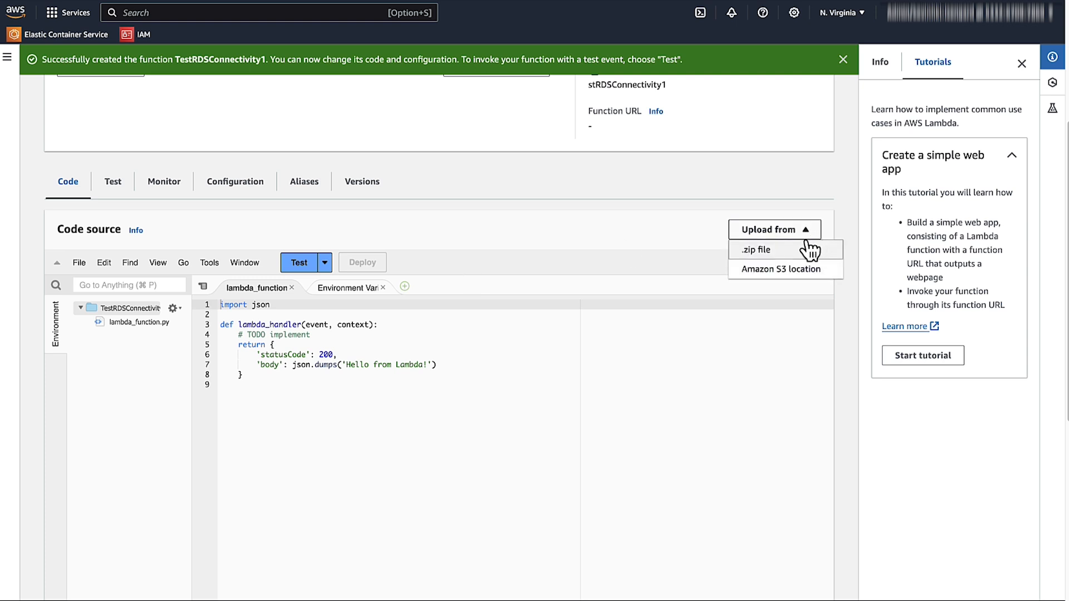
click(756, 249)
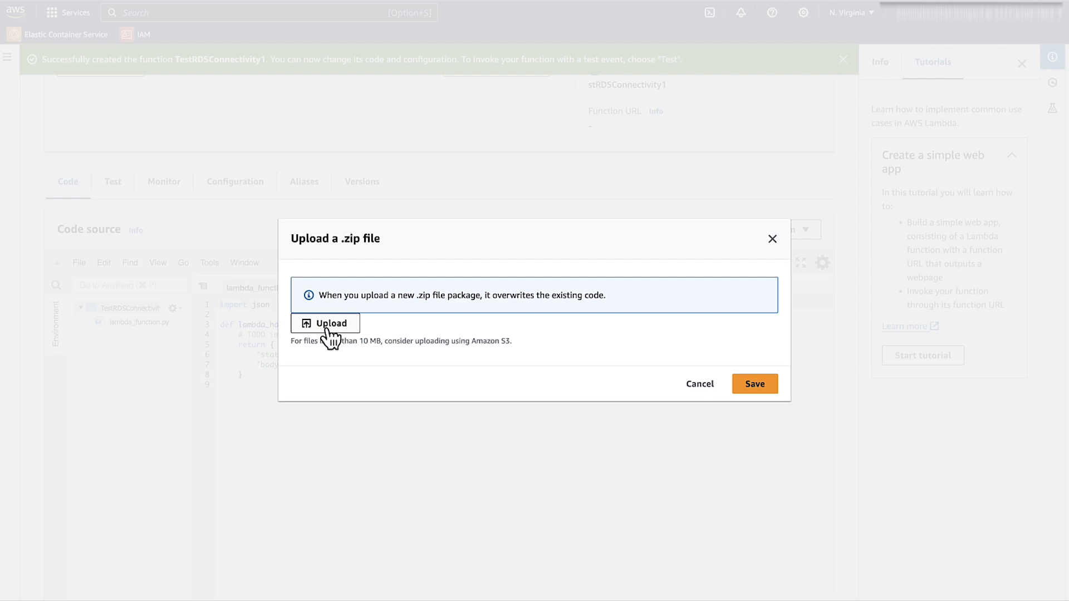
click(325, 323)
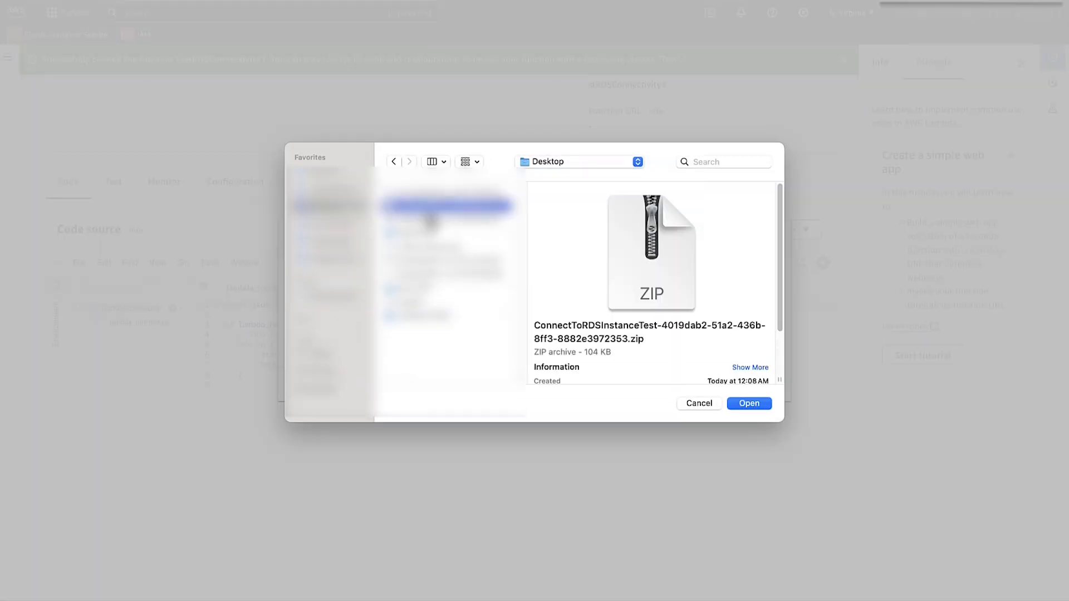
click(748, 404)
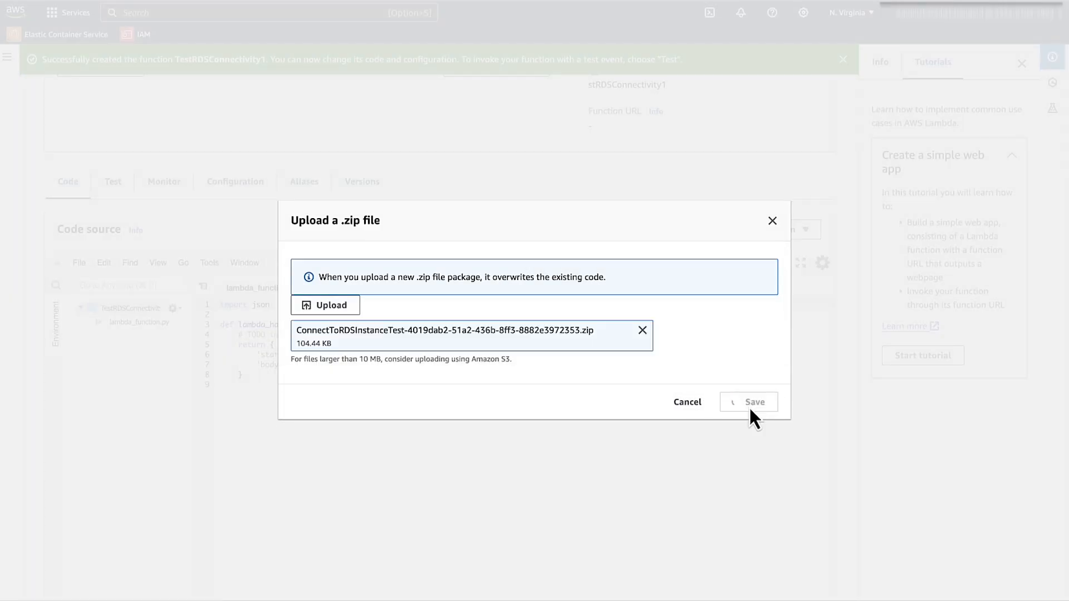
click(749, 402)
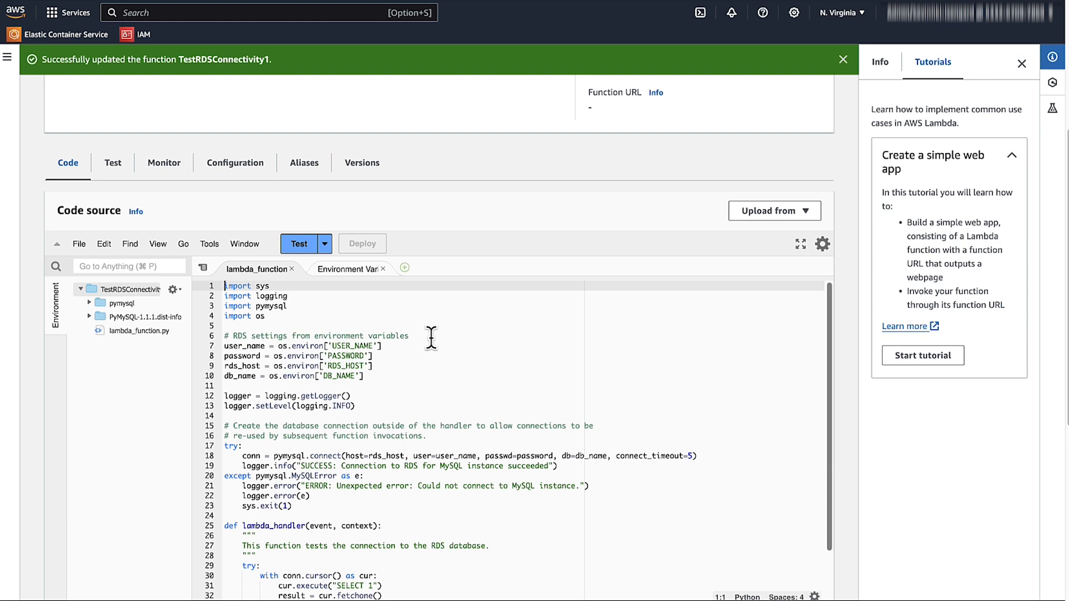
mouse_move(413, 249)
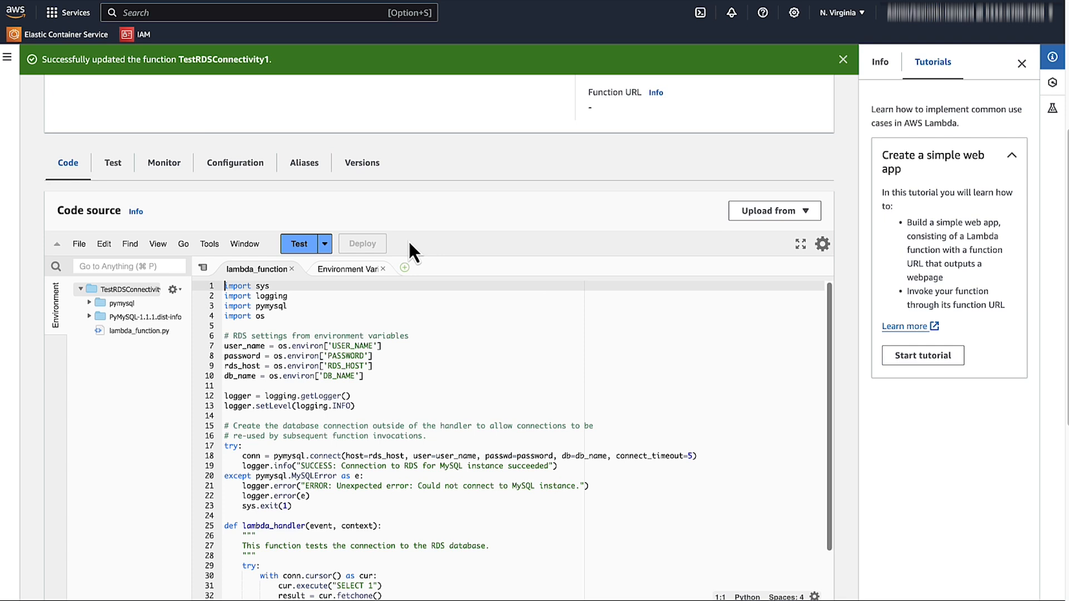
Scroll through lambda_function.py, then go to the Configuration settings for environment variables.
scroll(down, 3)
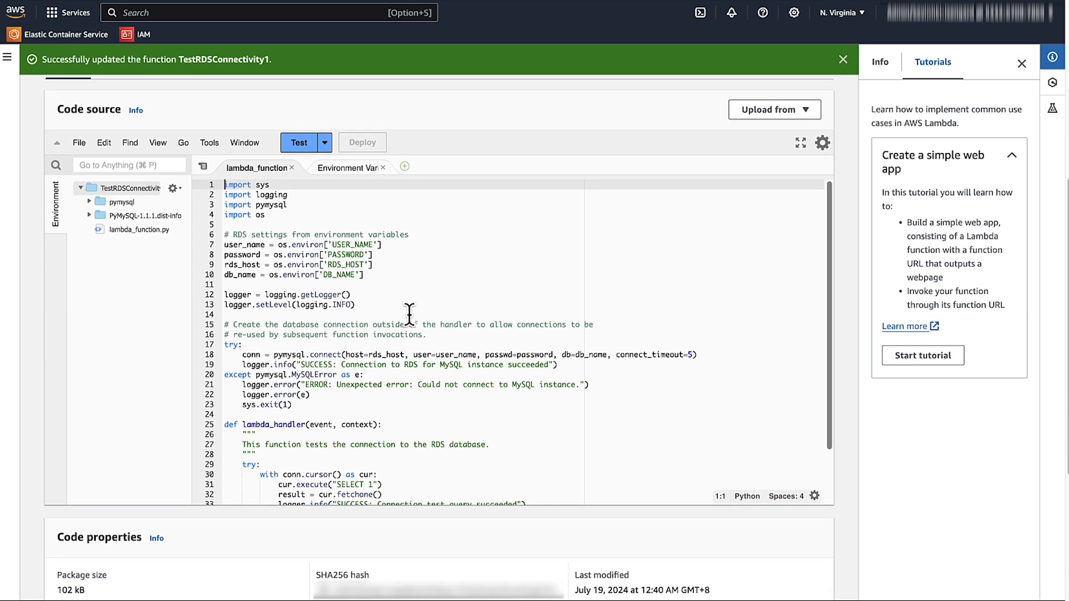
scroll(down, 3)
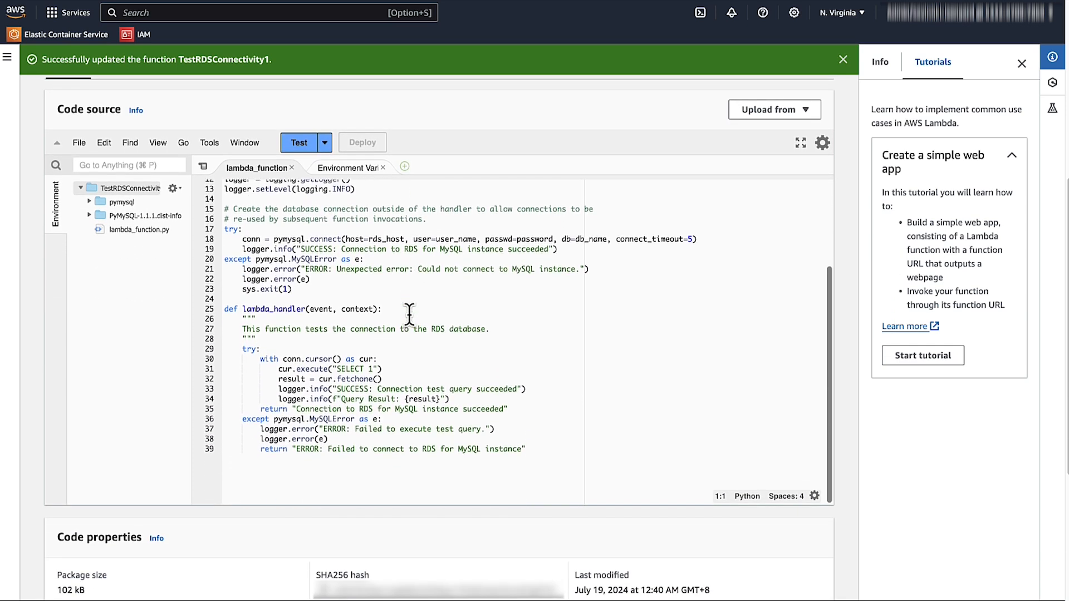
scroll(down, 3)
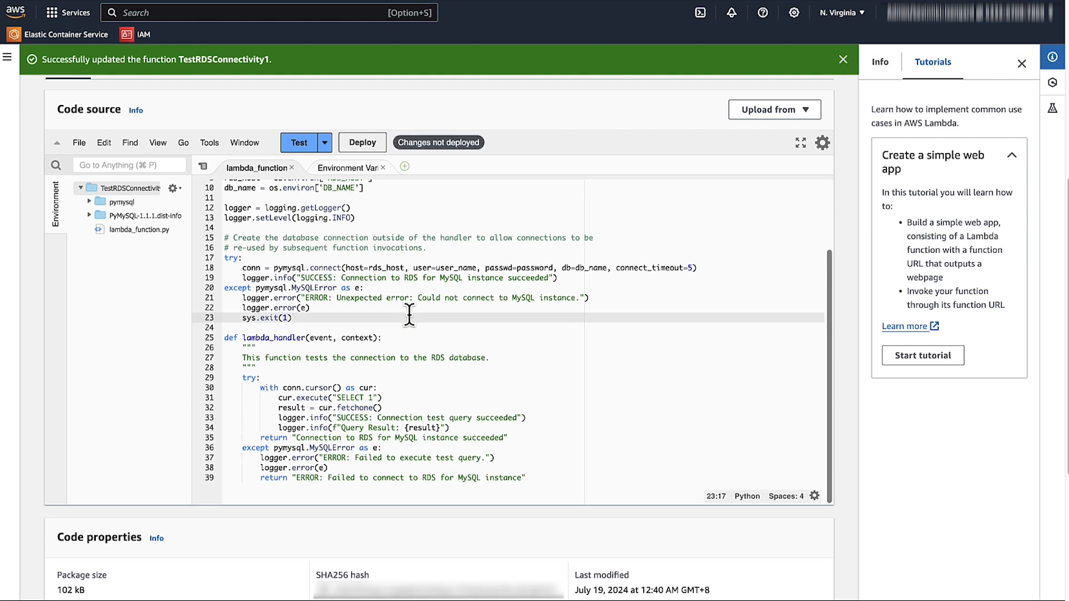
click(363, 142)
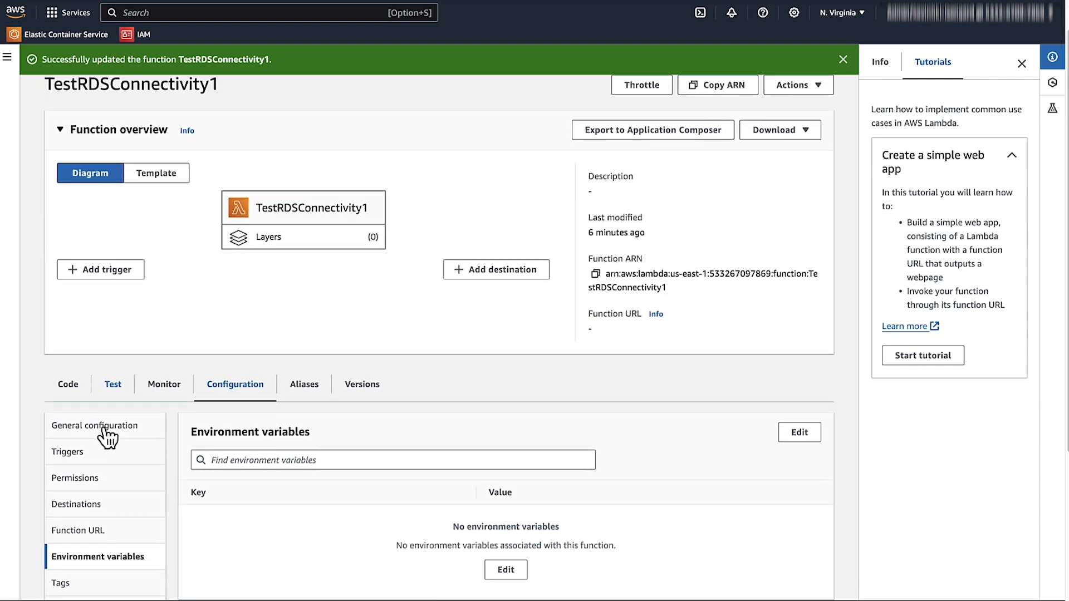
Add DB_NAME=ExampleDB, PASSWORD, RDS_HOST and USER_NAME=admin variables and save them.
scroll(down, 3)
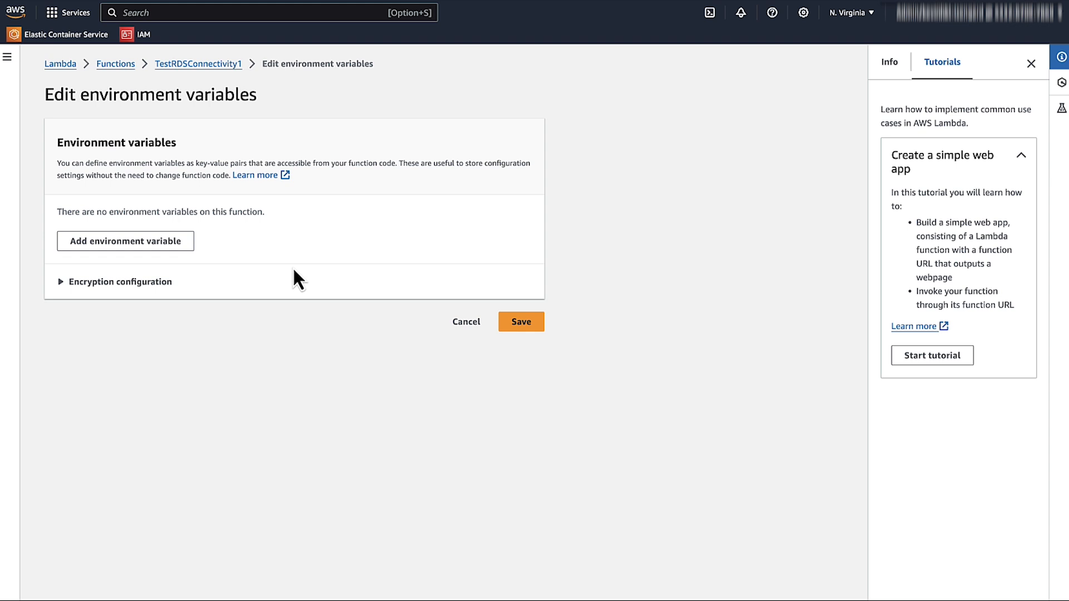
text(DB)
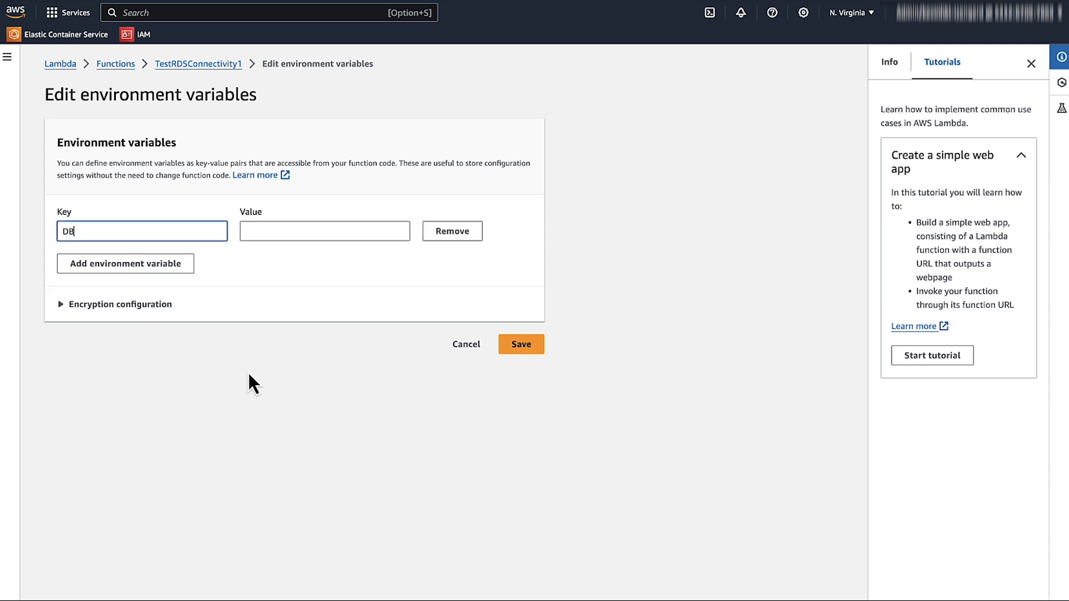
text(ExampleDB)
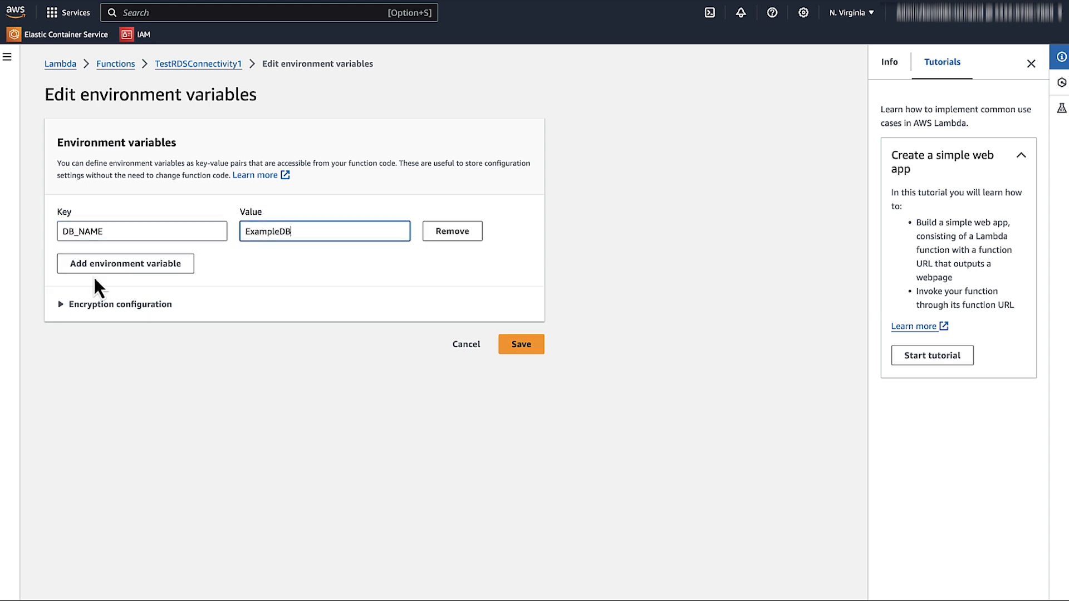
text(PASSWORD)
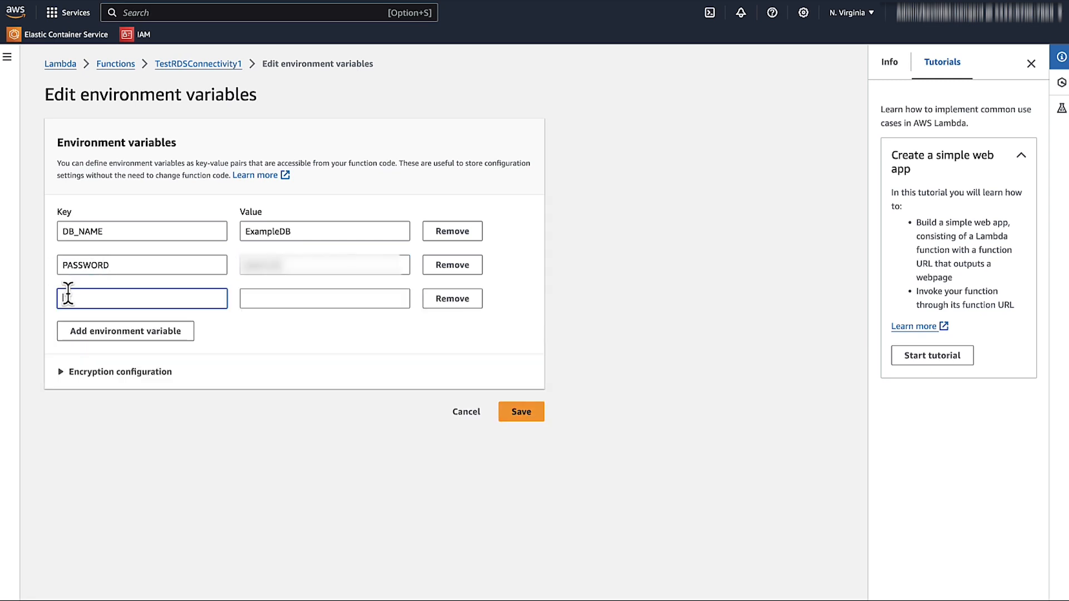
text(RDS_HOST)
text(admin)
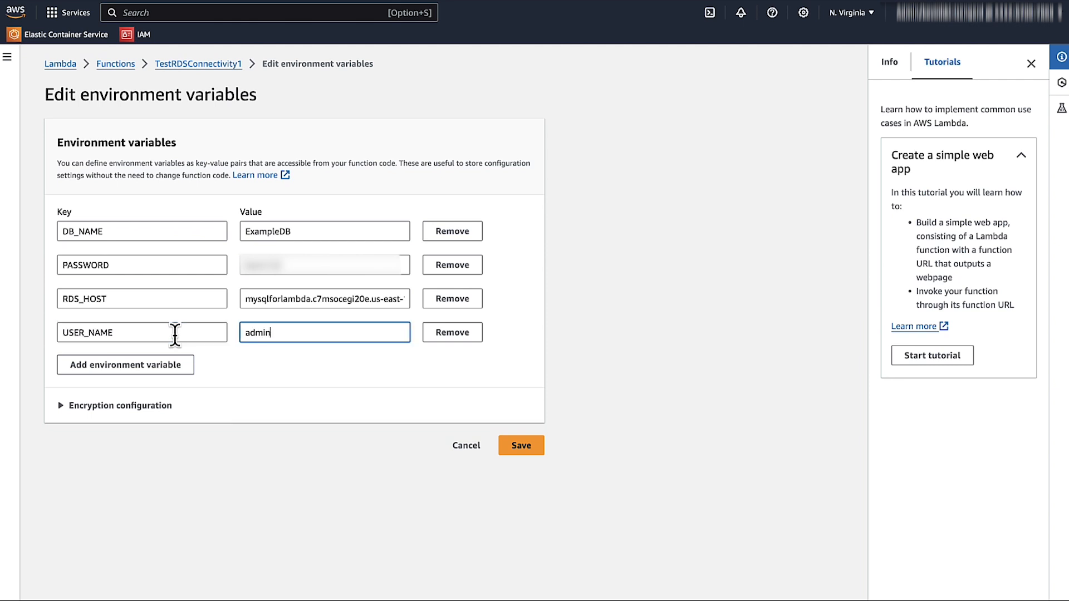
click(521, 445)
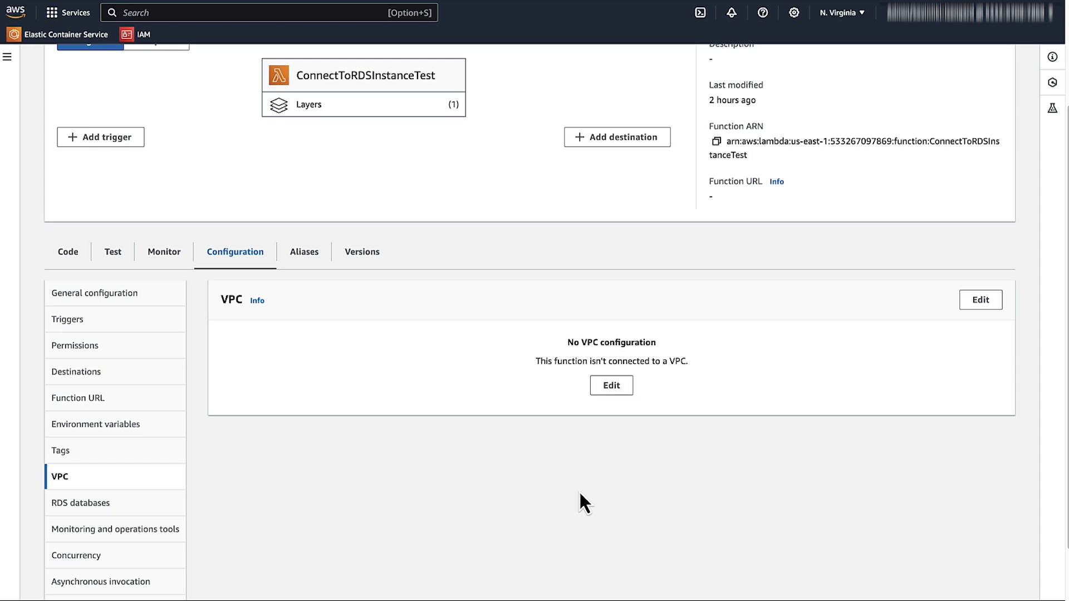
Edit VPC settings: choose the default VPC and add the us-east-1a, 1b and 1c subnets.
click(611, 385)
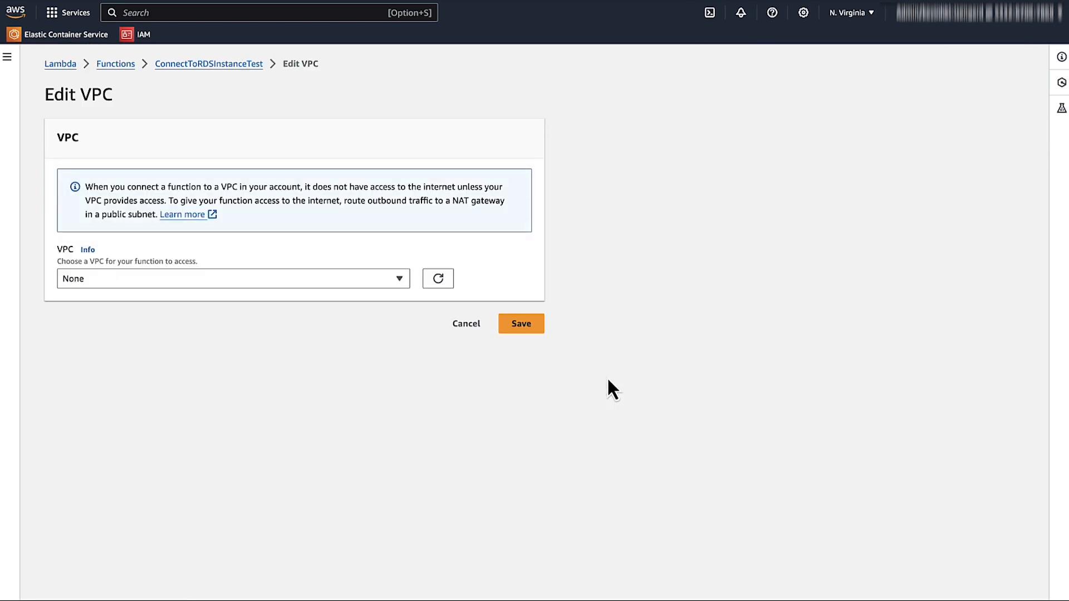
click(231, 278)
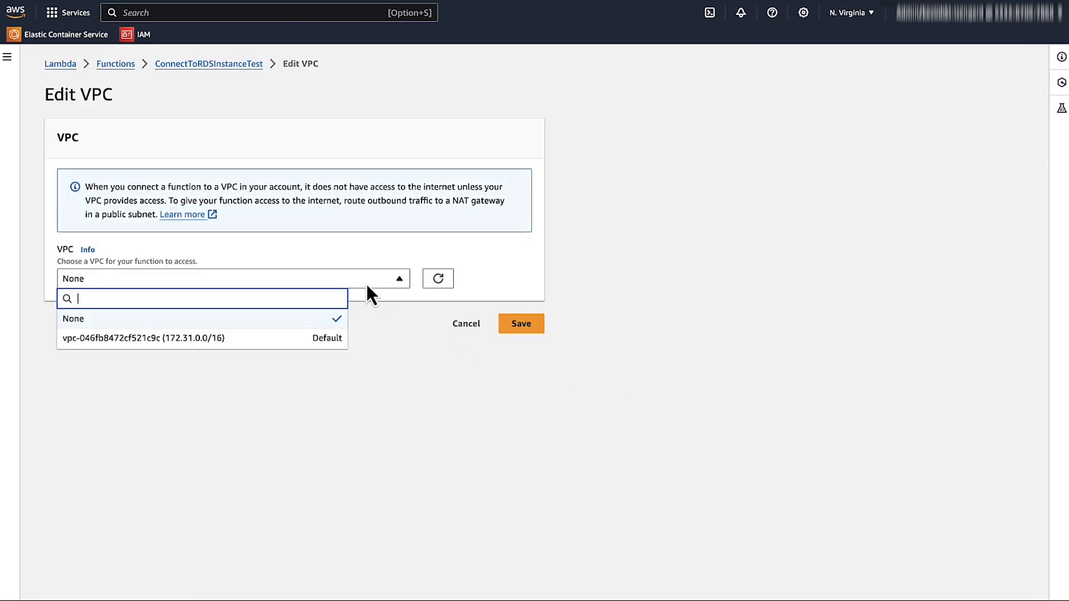
click(146, 339)
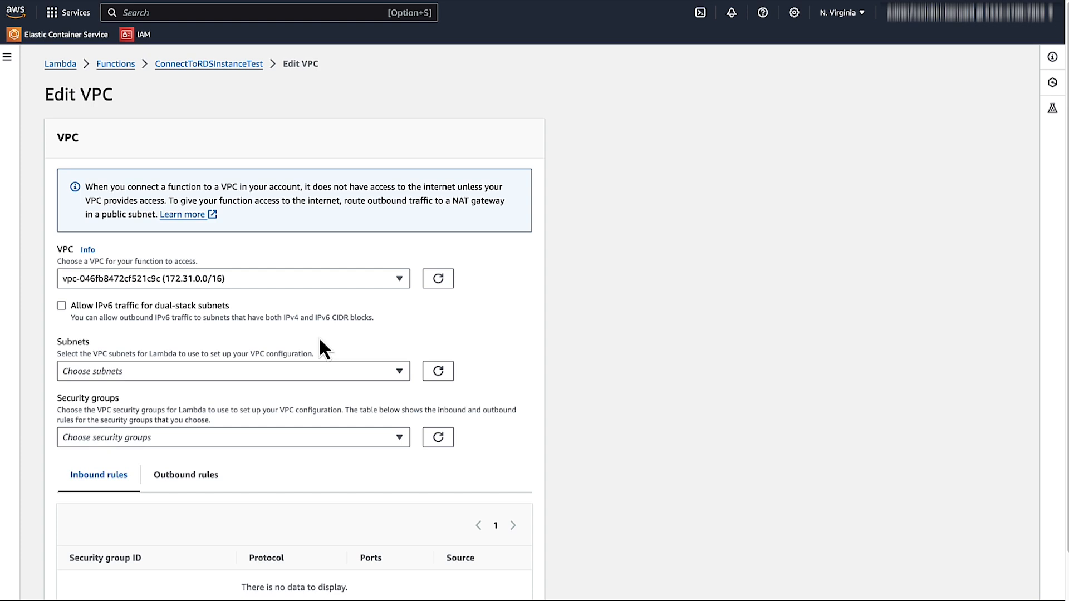
click(234, 372)
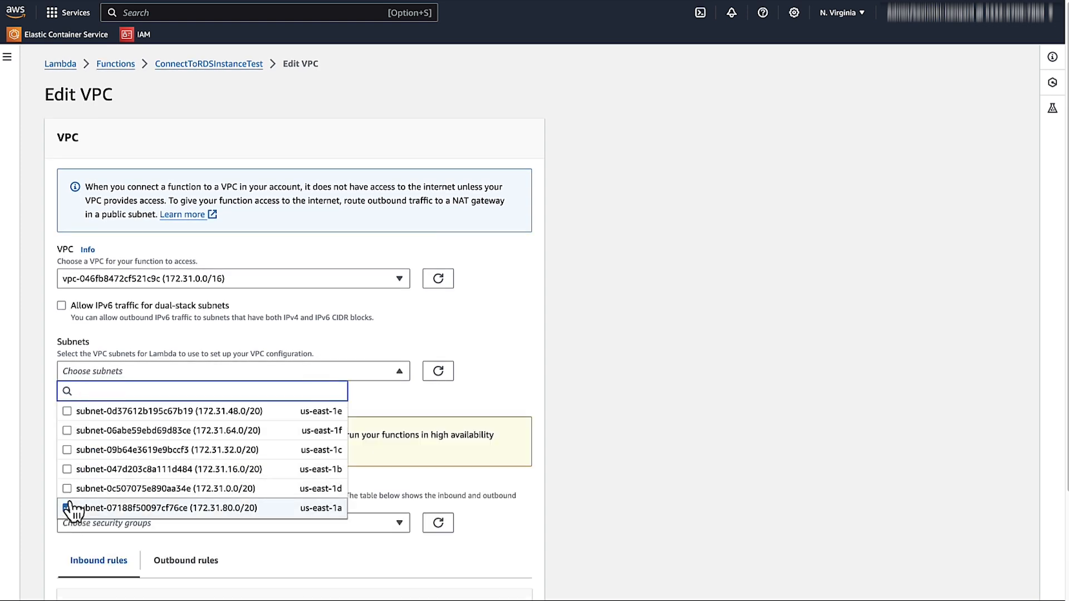
click(64, 508)
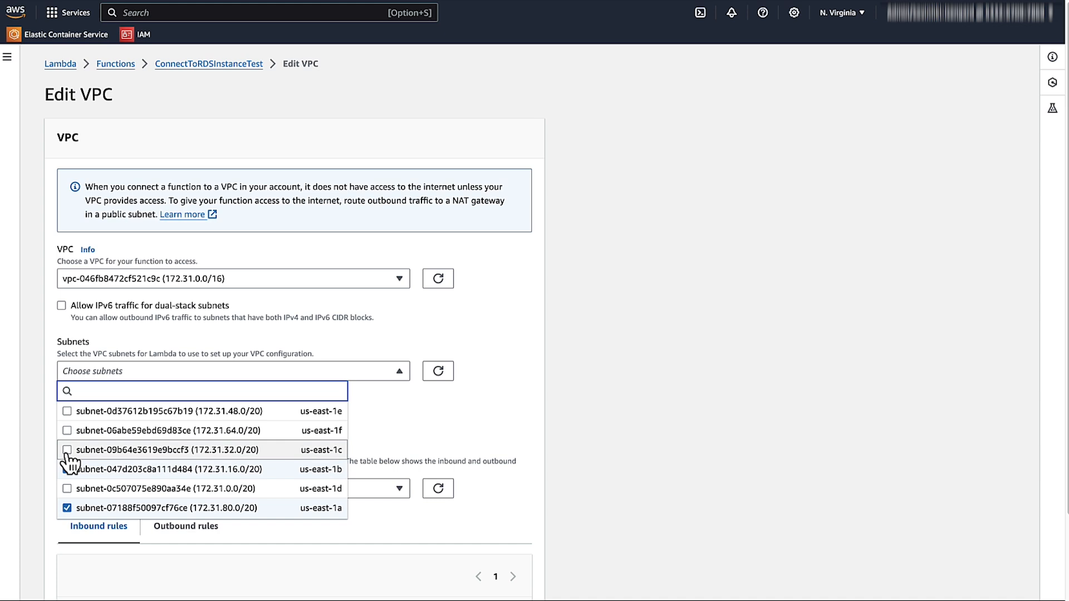
click(64, 449)
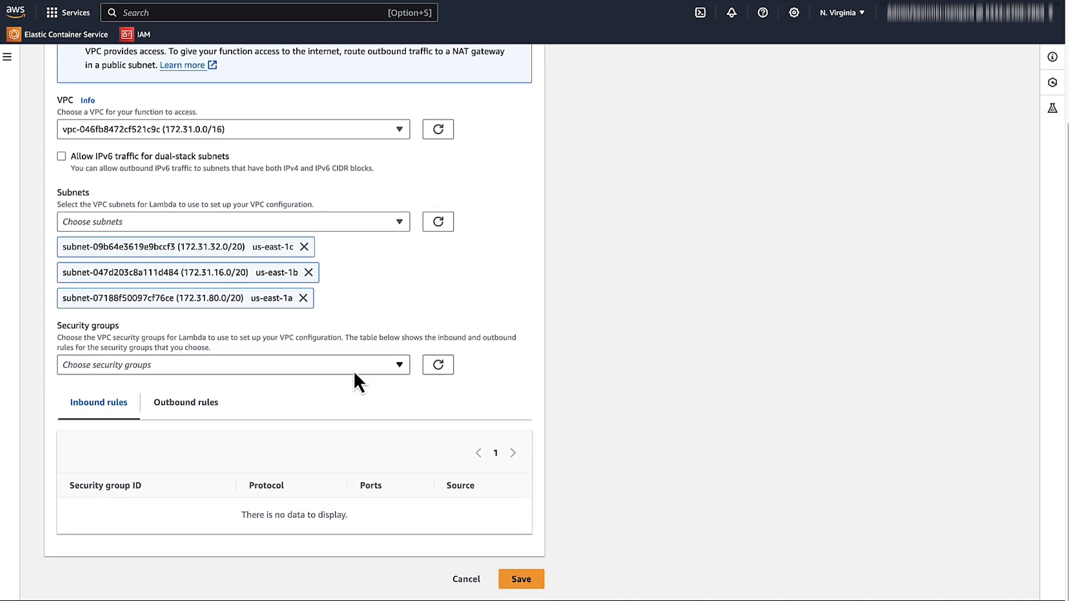
Attach the default VPC security group and save the VPC configuration.
click(232, 366)
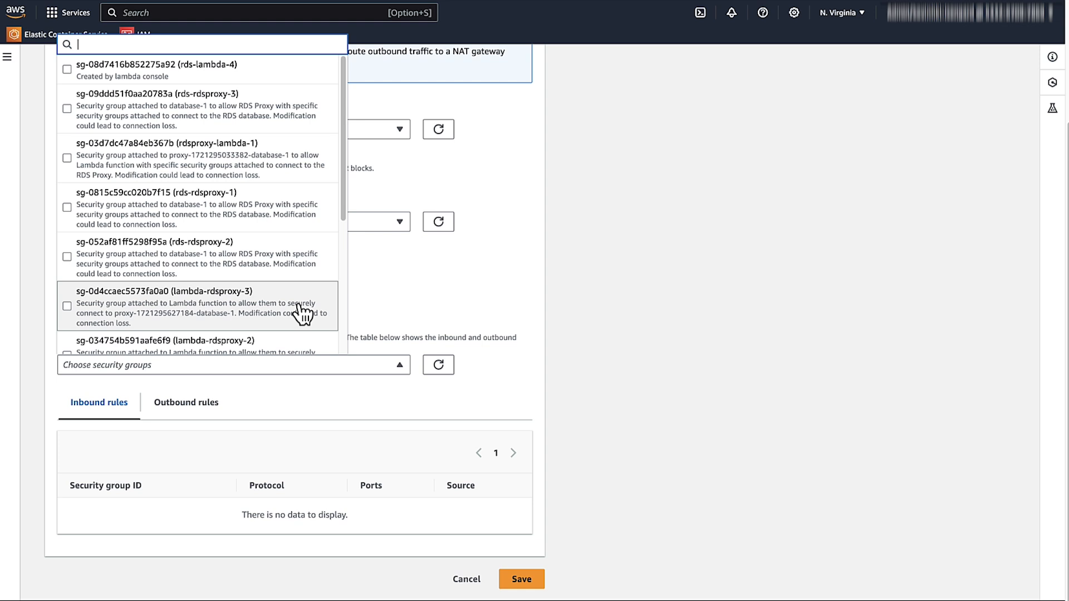
scroll(down, 3)
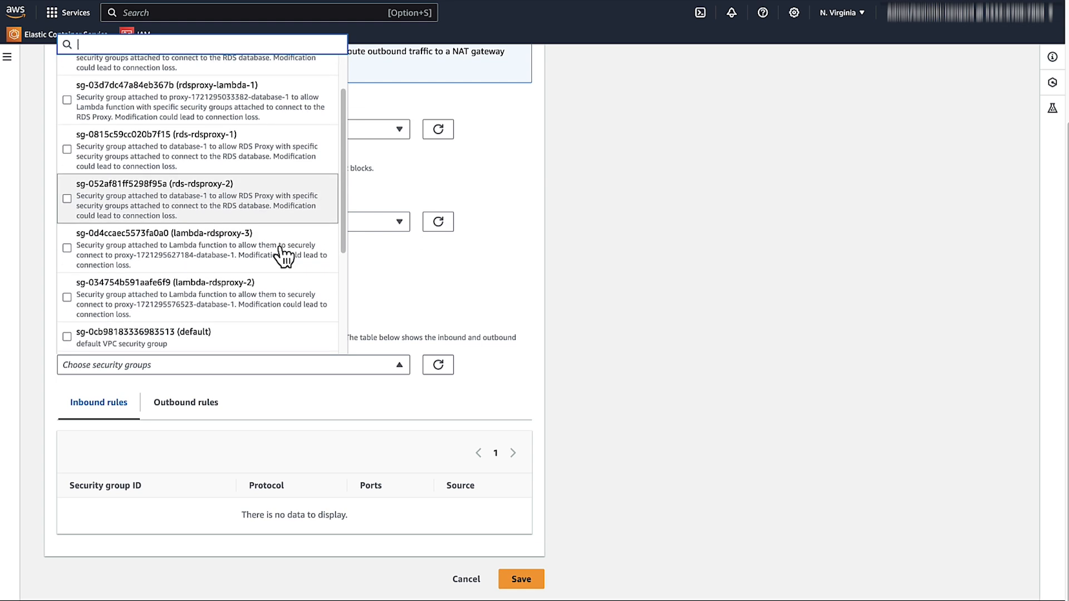
scroll(down, 3)
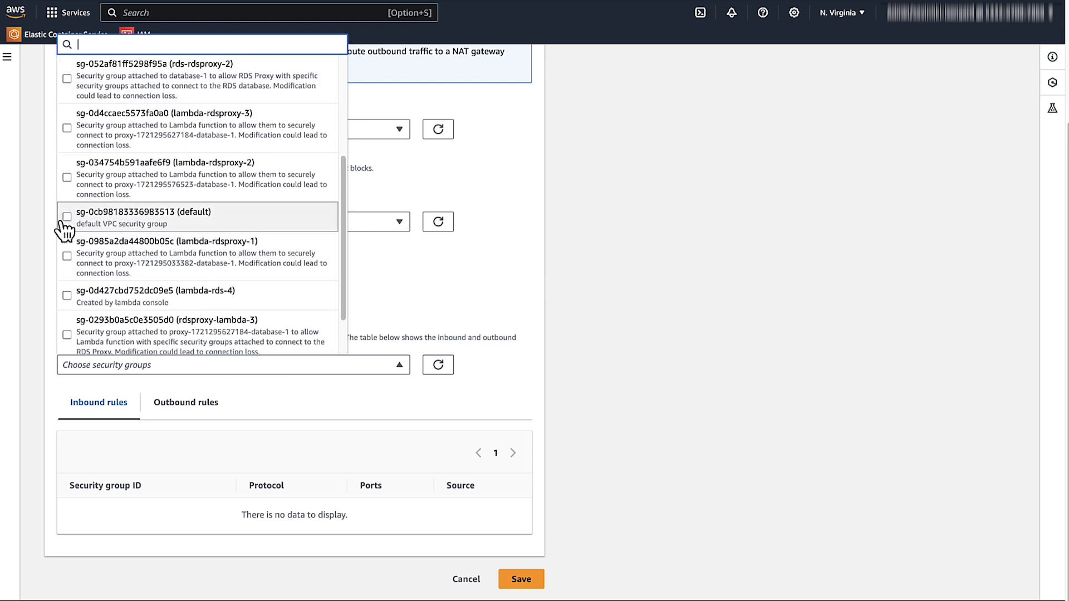
click(66, 217)
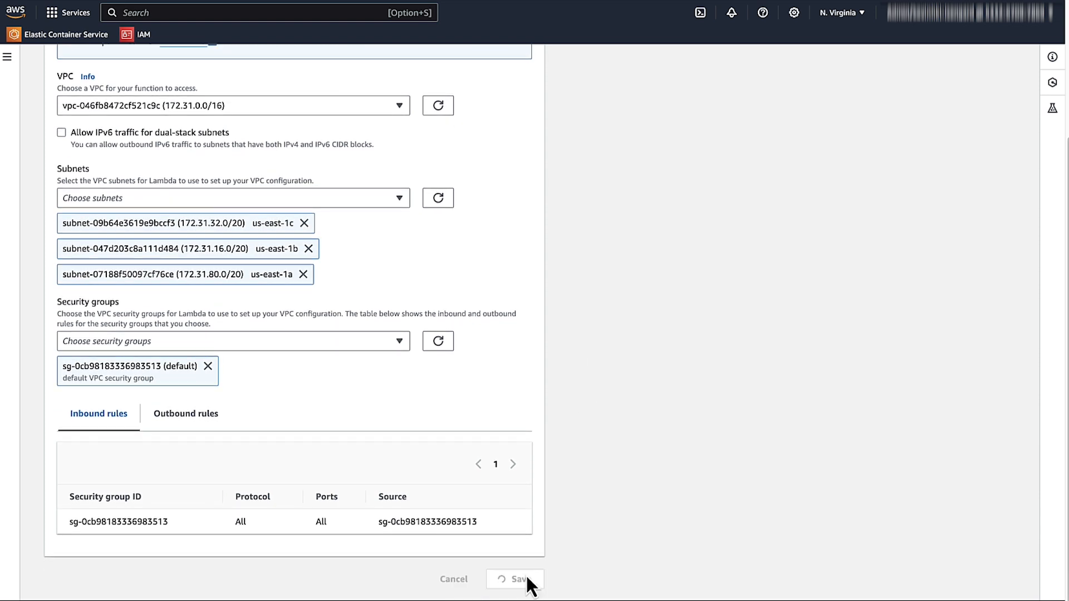
click(519, 579)
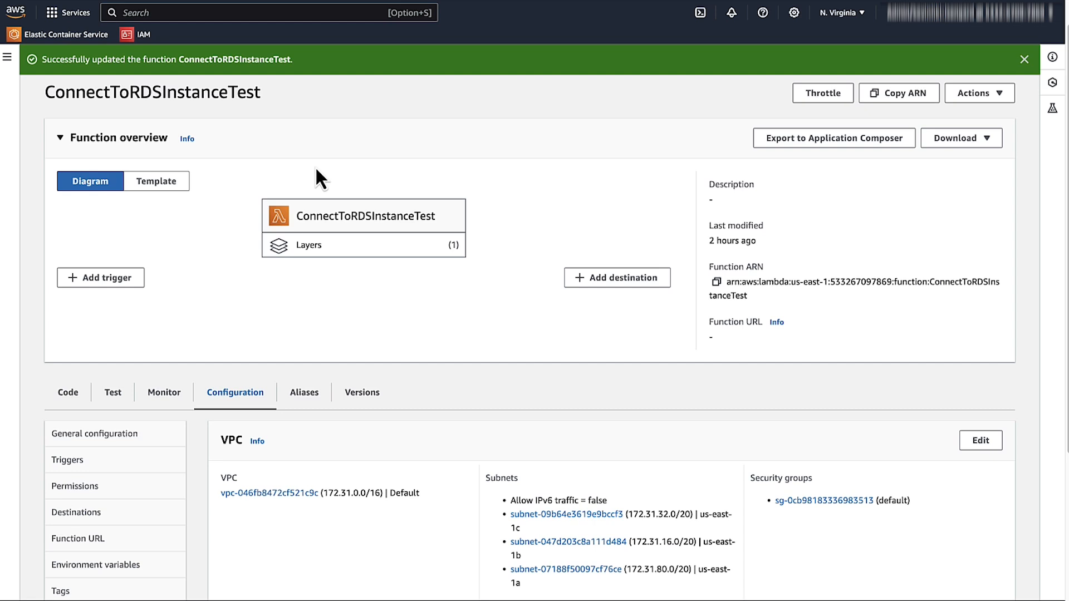
Run the MyEvent test and expand the succeeded result's details and log output.
click(113, 392)
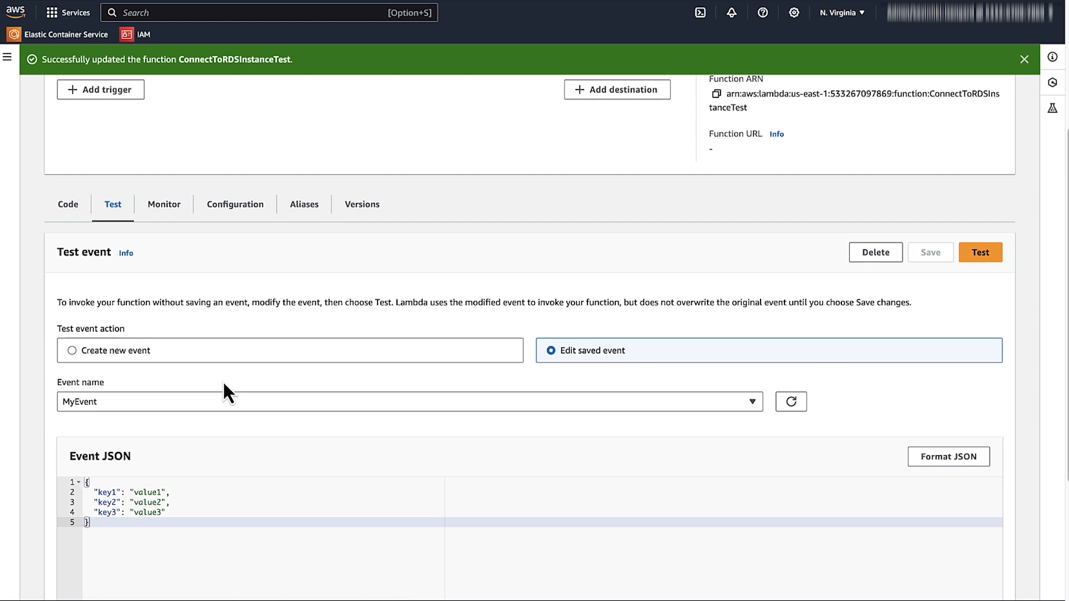
scroll(down, 3)
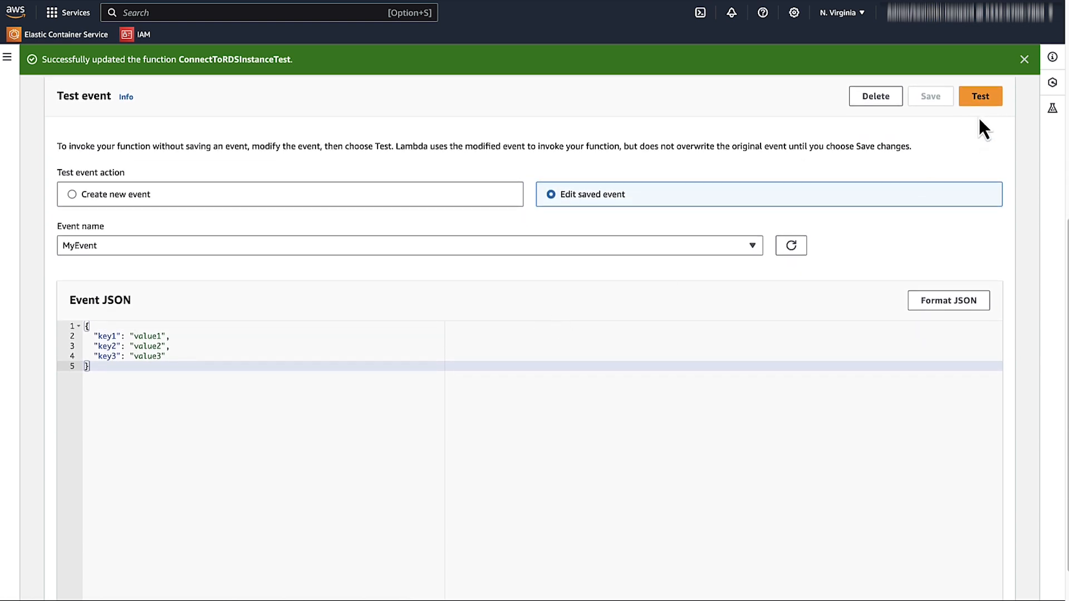
click(980, 95)
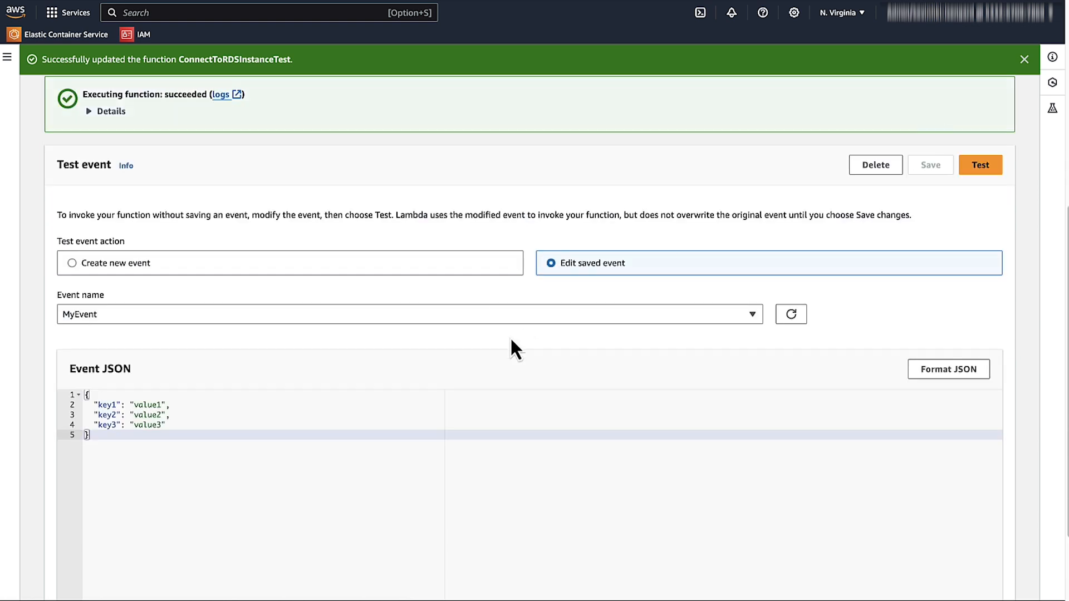
click(111, 110)
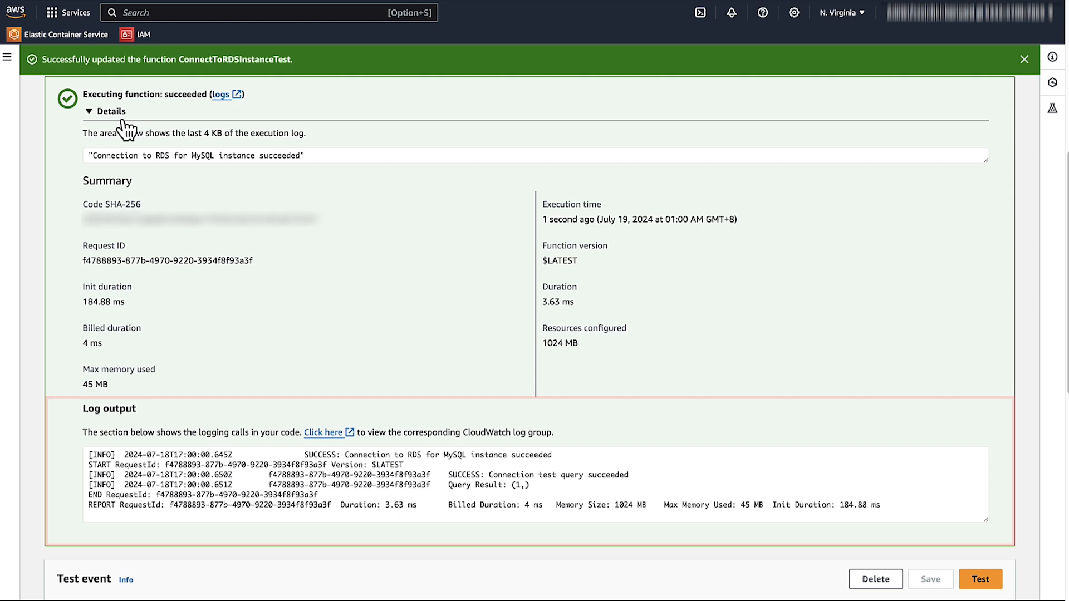